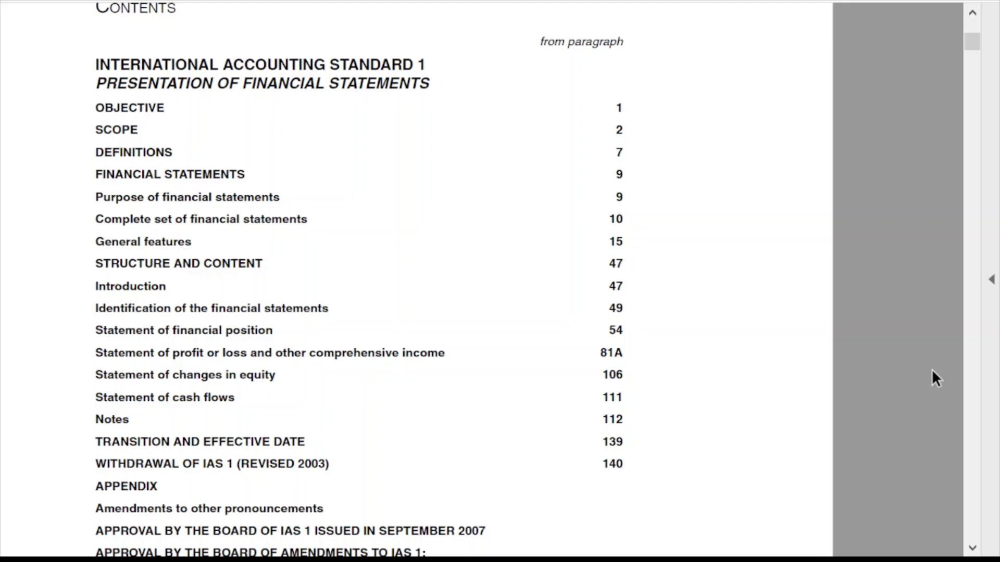
mouse_move(360, 400)
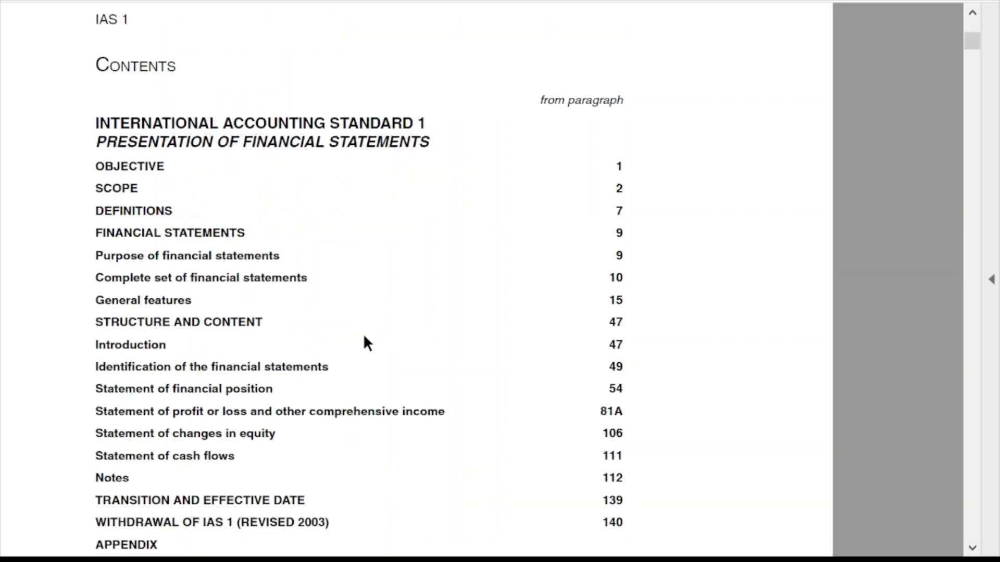
mouse_move(312, 420)
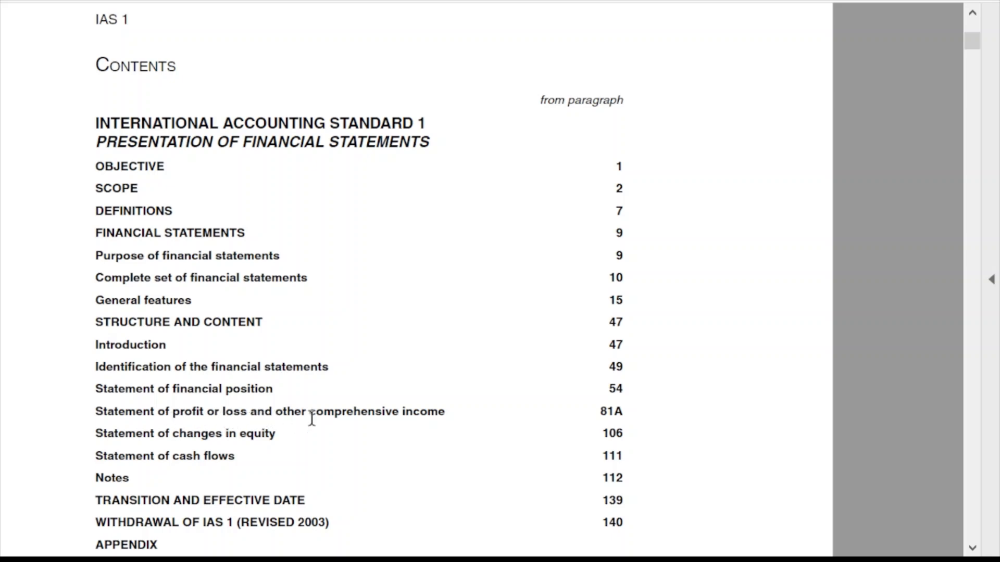
mouse_move(125, 448)
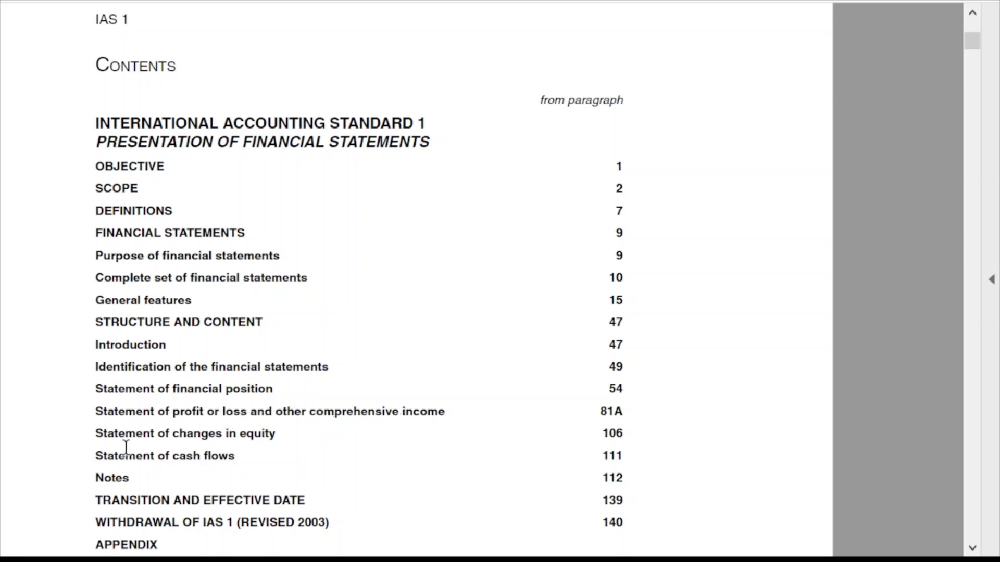
mouse_move(873, 401)
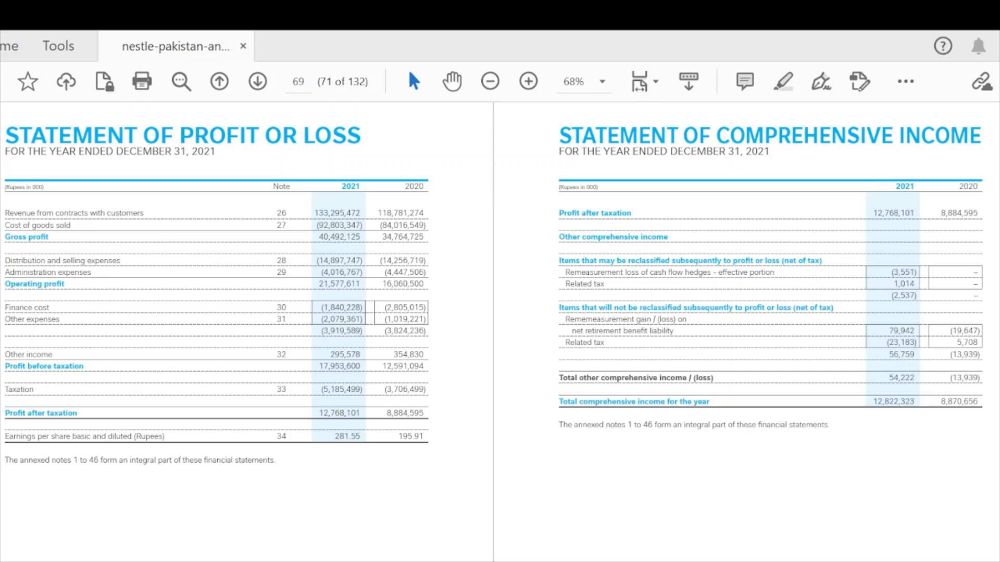
- Switch from the annual report PDF in Acrobat to the Odoo apps home in the browser
click(257, 81)
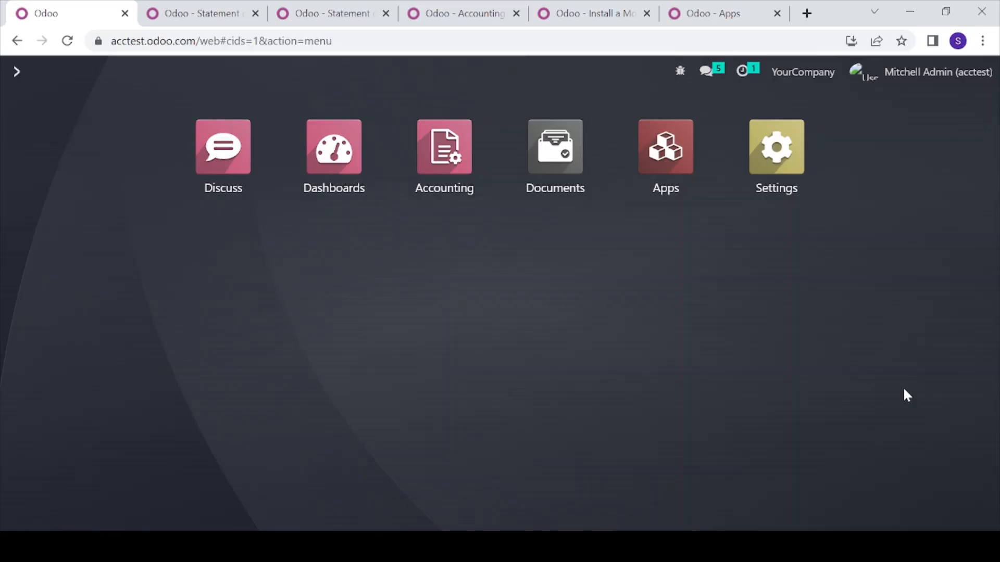
mouse_move(439, 150)
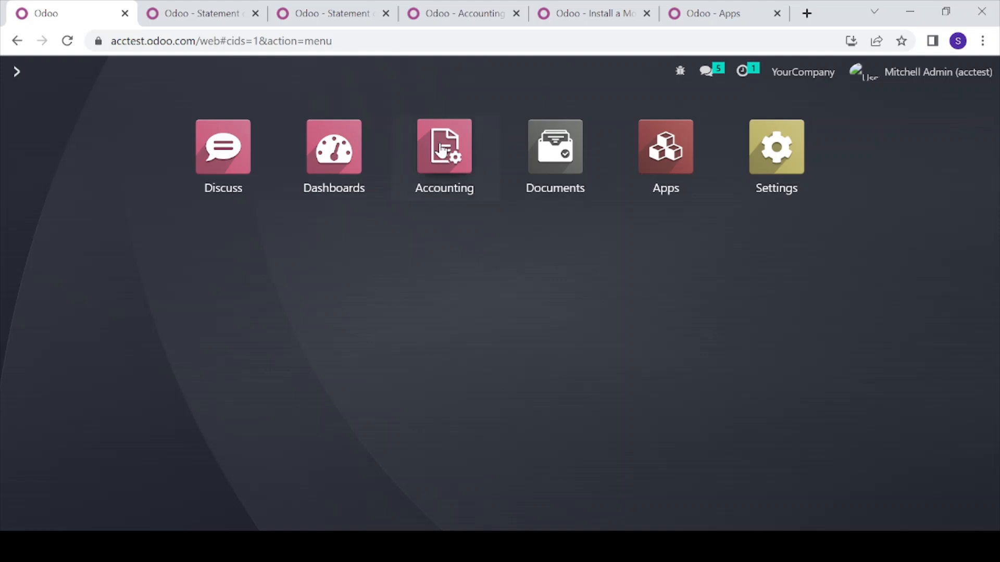
- Enter the Accounting app and list its Reporting menu of statement, audit and partner reports
click(443, 148)
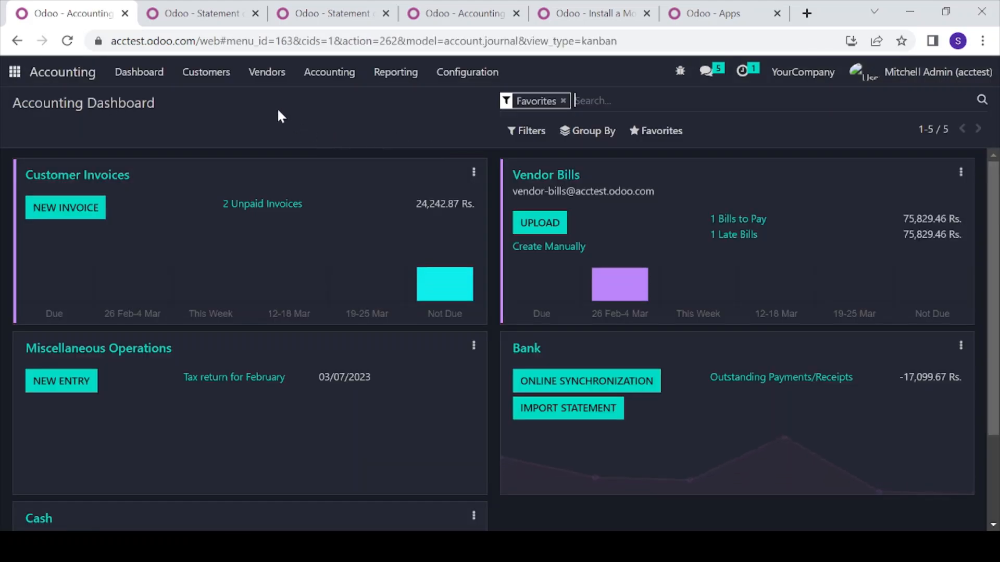
click(396, 72)
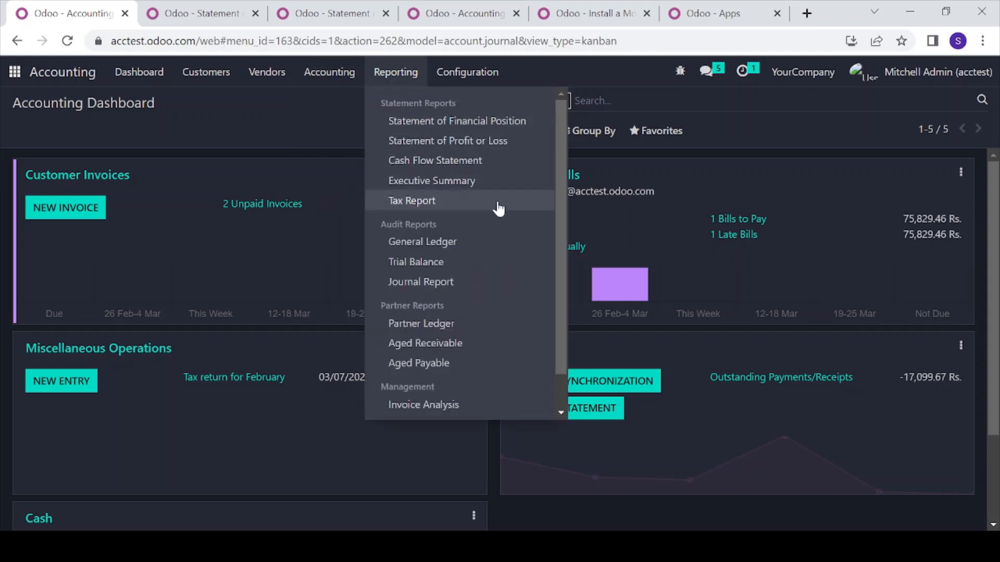
- Glance at Accounting Configuration, then show the Statement of Financial Position for December 2023
click(466, 72)
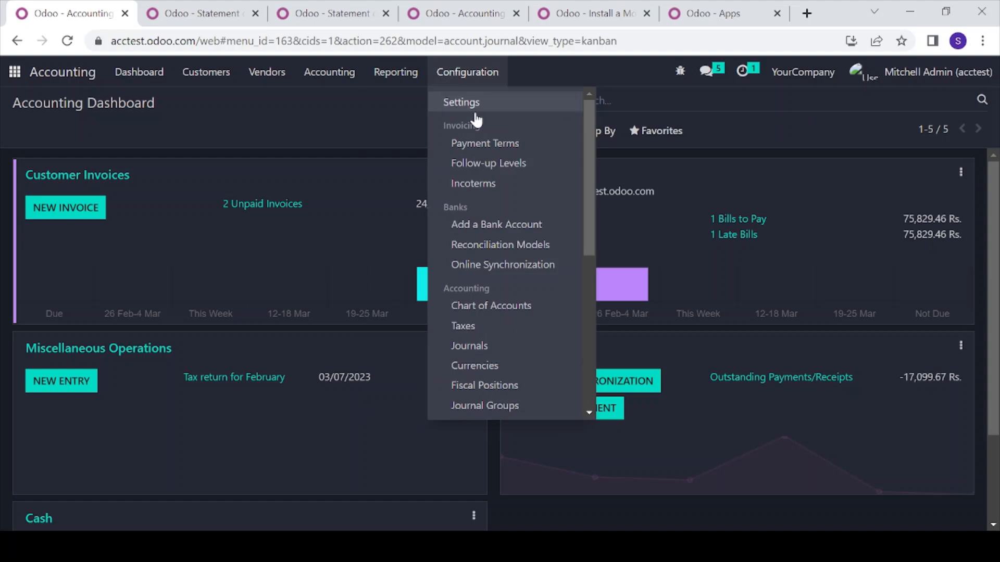
click(188, 14)
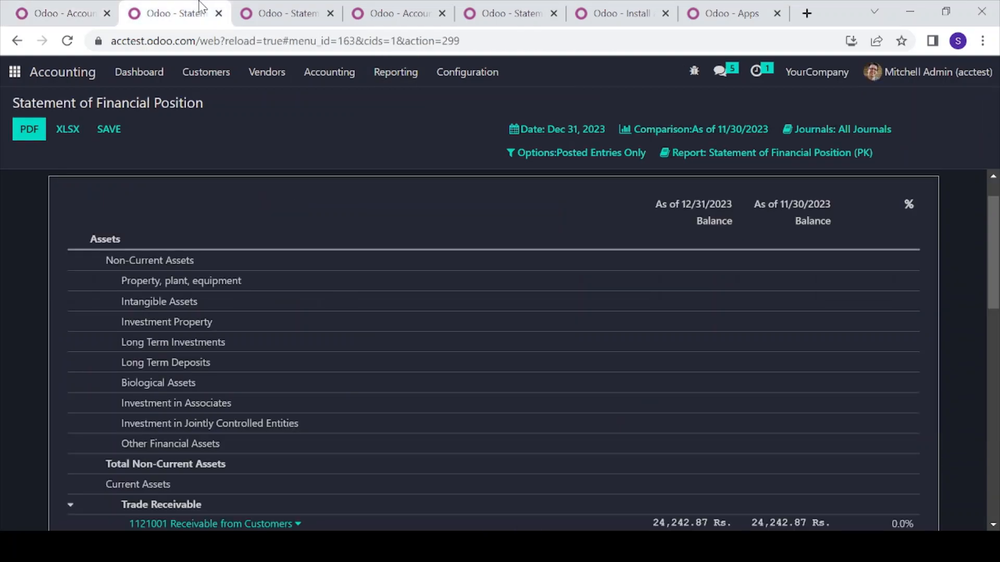
scroll(down, 3)
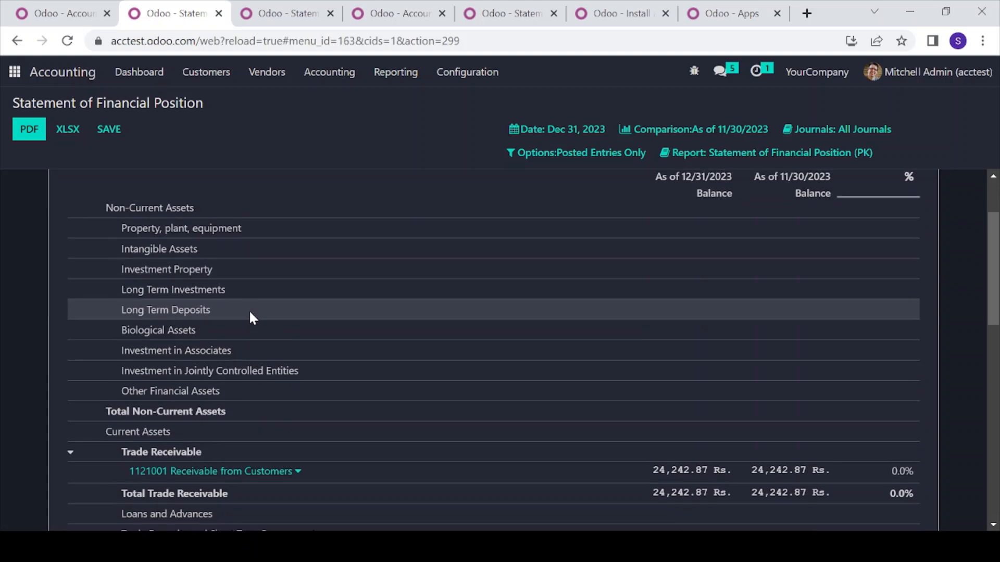
scroll(down, 3)
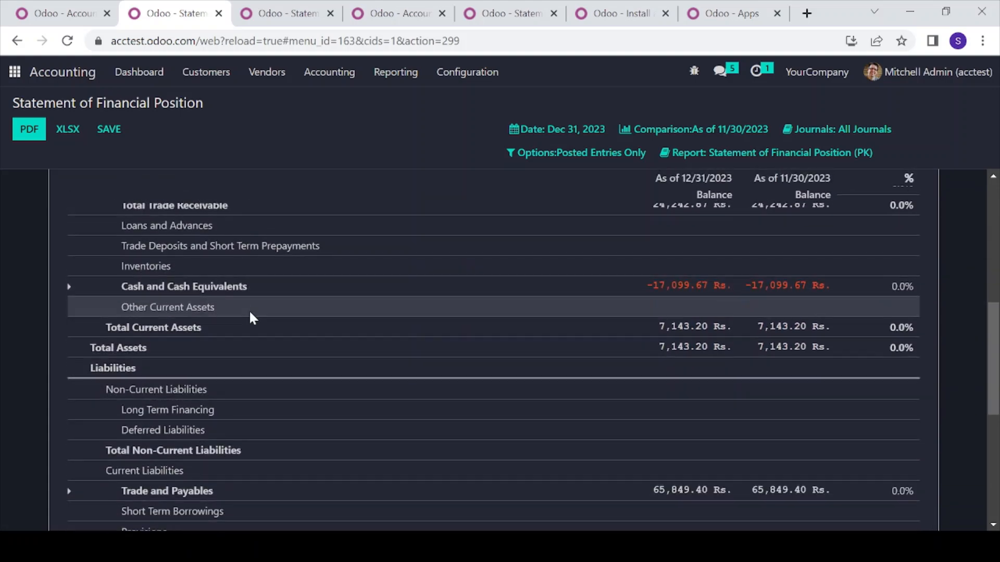
scroll(down, 3)
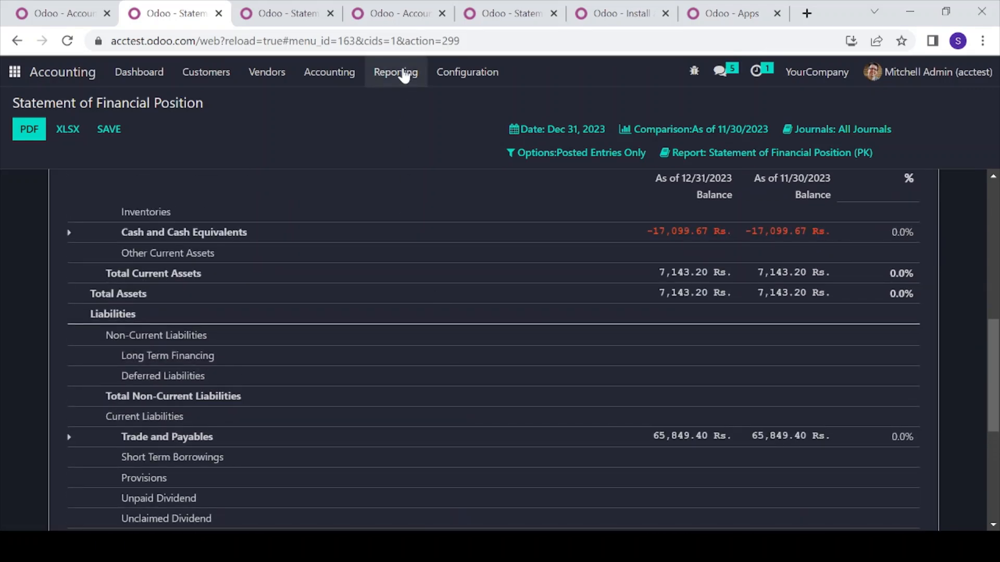
- Reach Management > Accounting Reports, listing 19 definitions such as Aged Payable and Cash Flow Statement
click(395, 72)
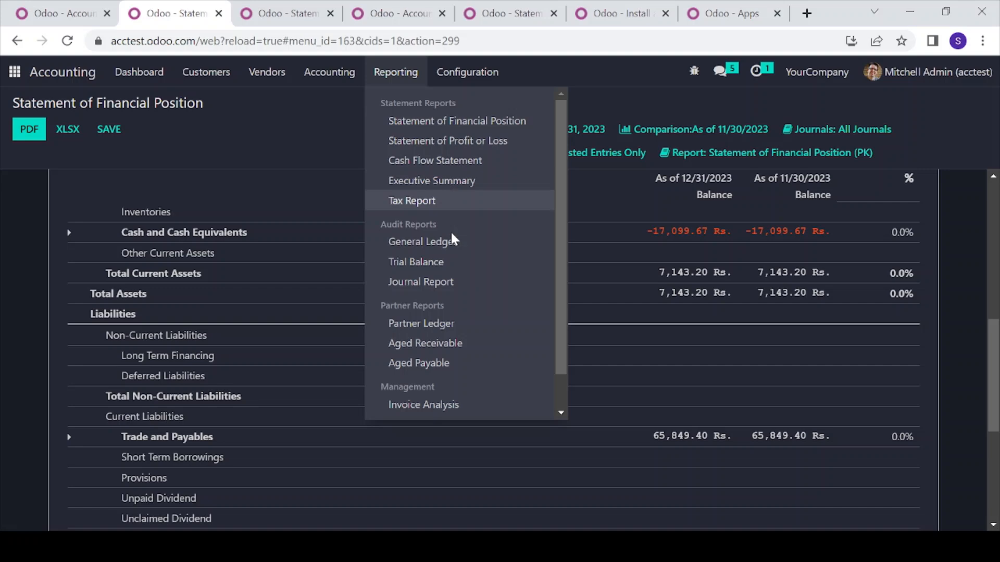
mouse_move(452, 167)
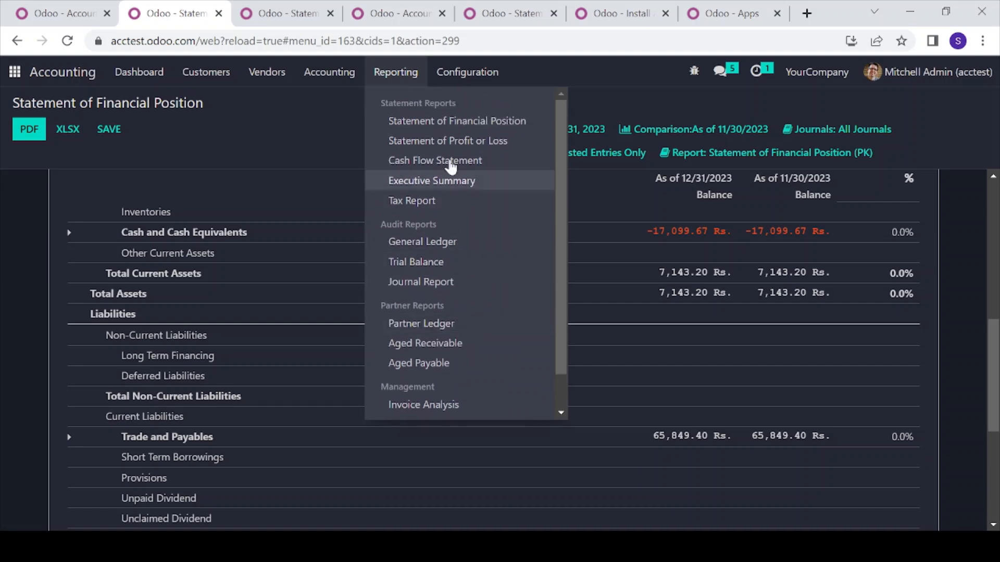
click(467, 72)
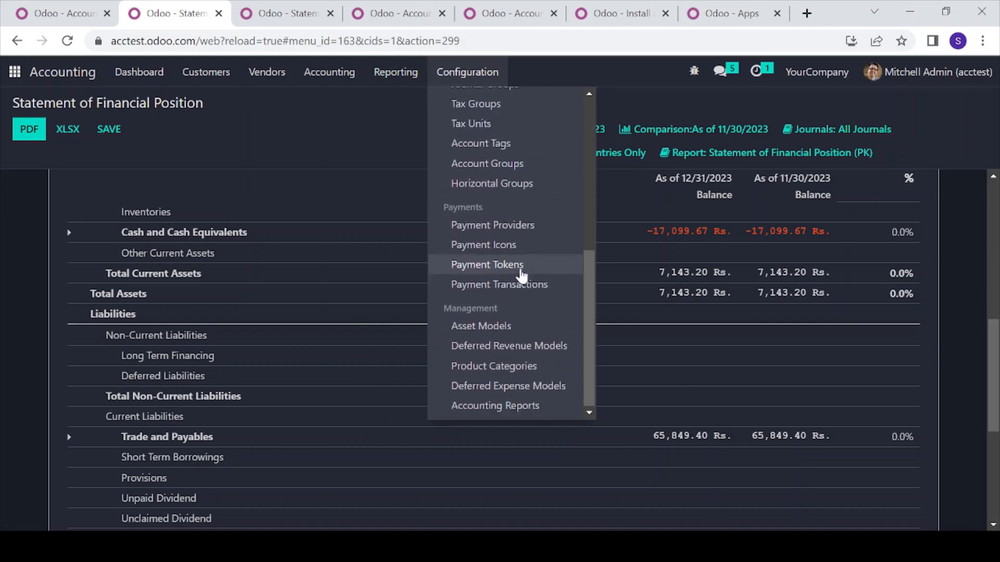
mouse_move(517, 405)
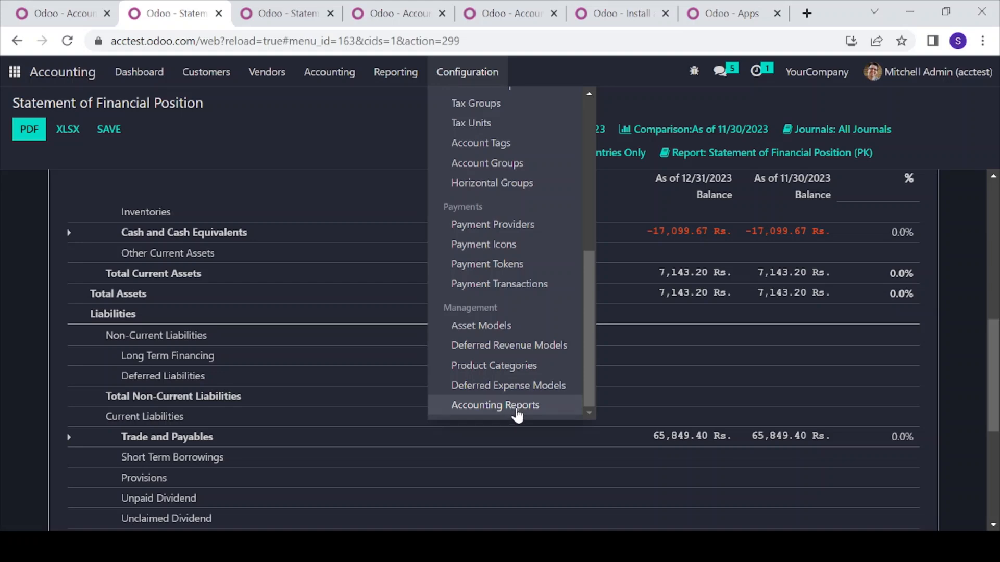
click(495, 405)
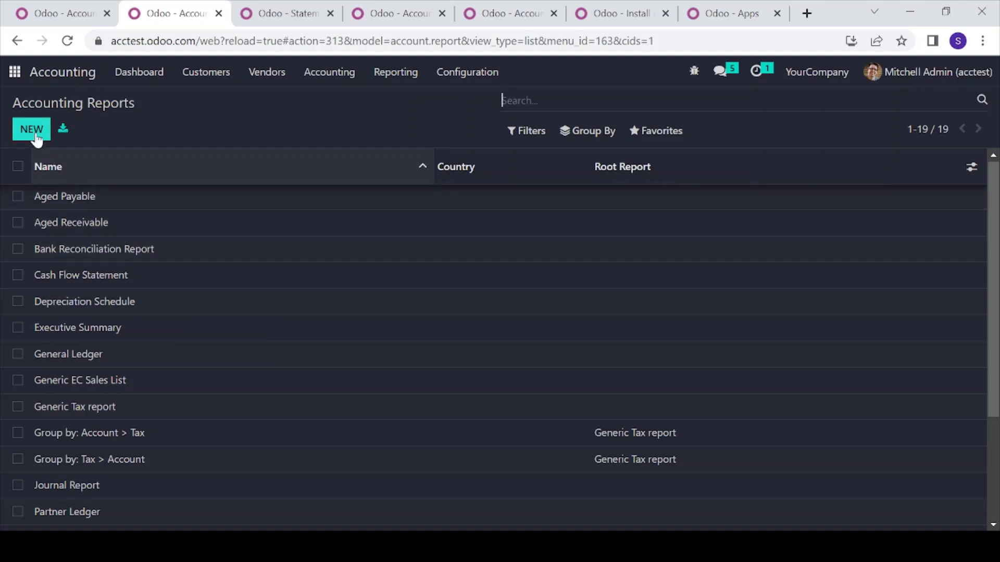
- Scroll the report list to the Statement of Financial Position (PK) definition and its asset lines
scroll(down, 3)
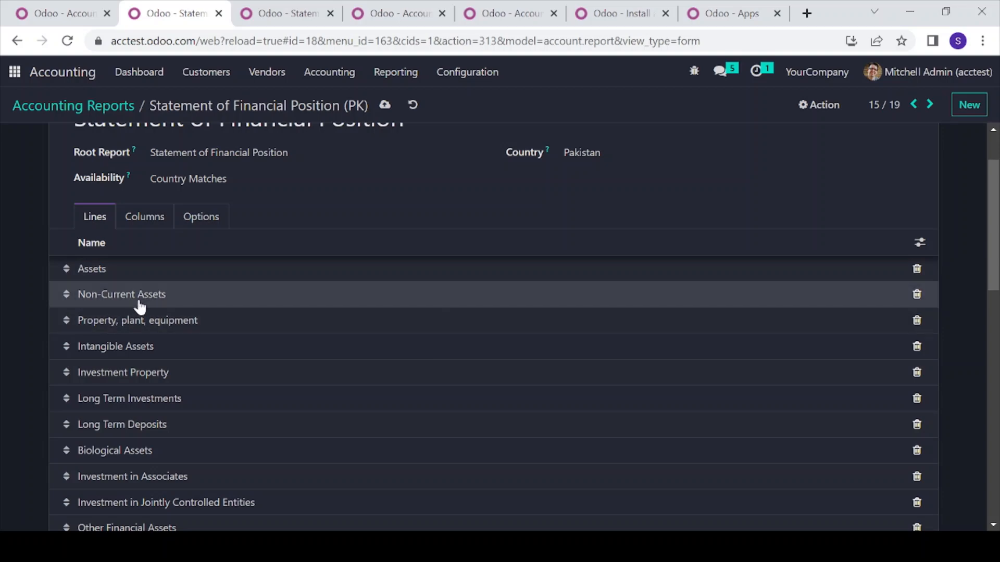
click(121, 294)
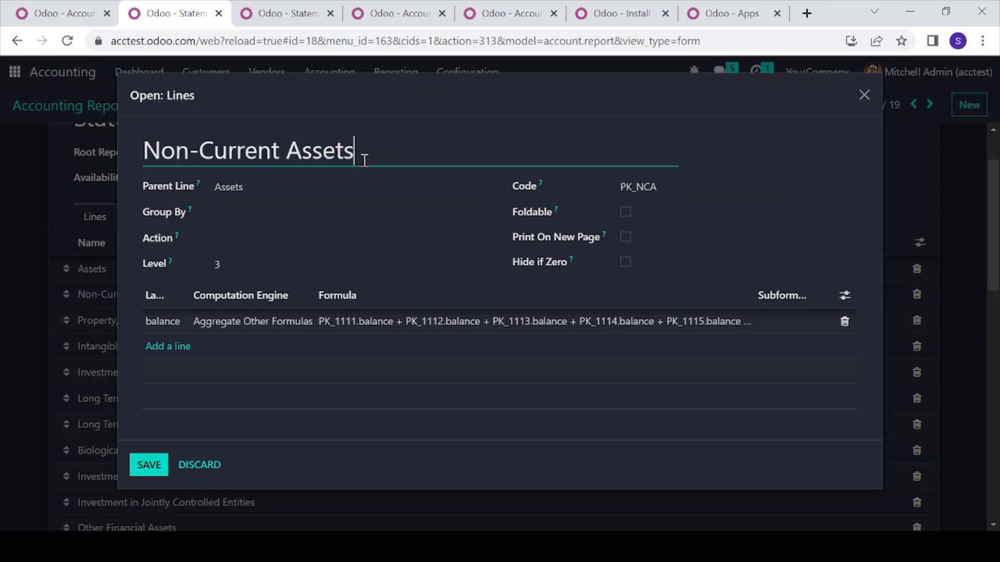
mouse_move(211, 456)
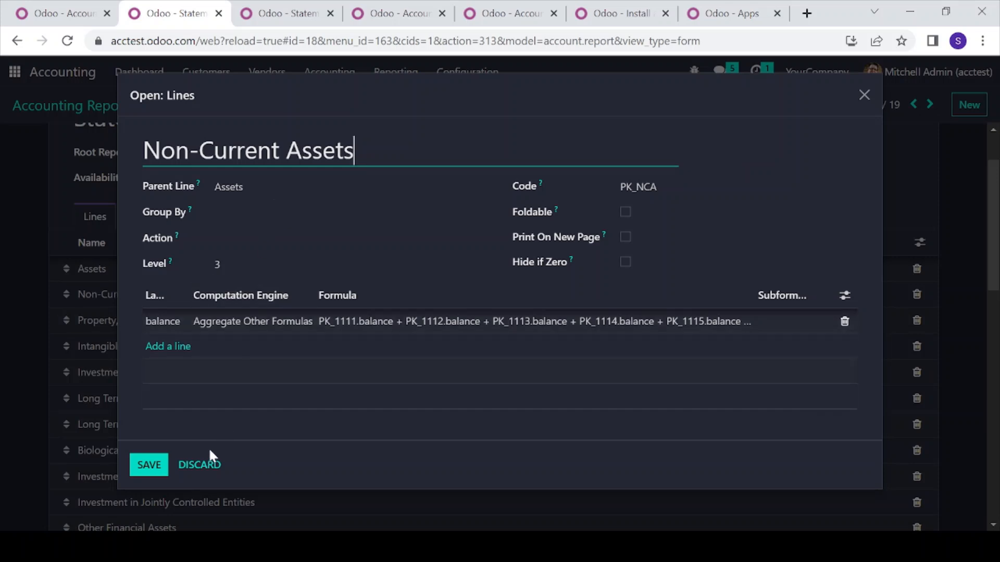
click(148, 464)
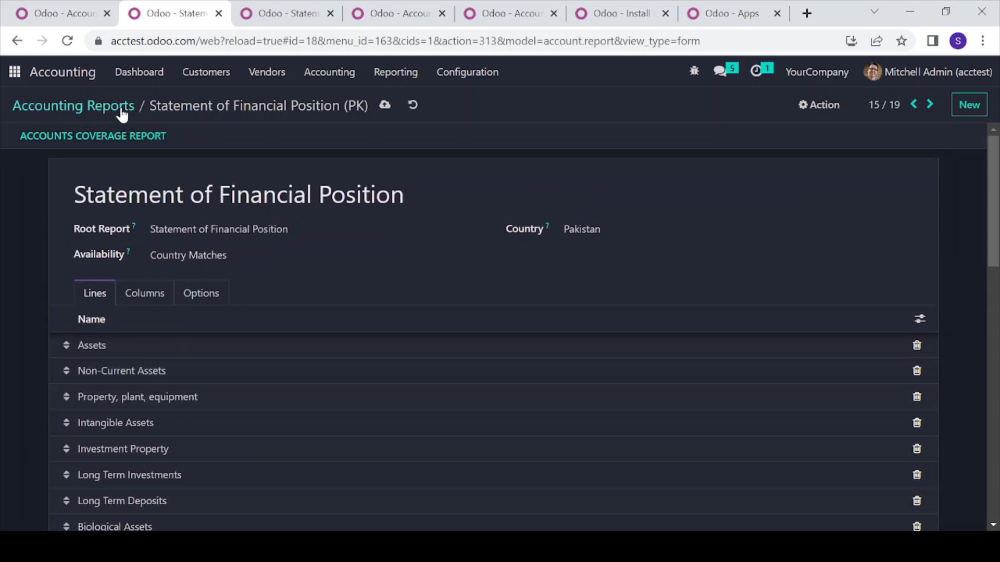
- Browse the Install a Module catalogue of accounting localizations such as Australia, Belgium and Brazil
click(284, 13)
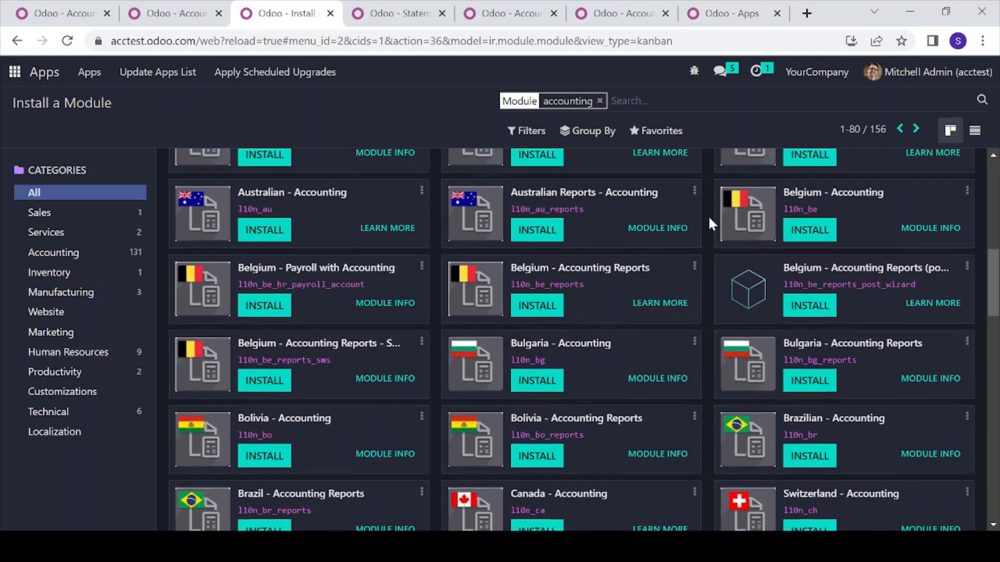
scroll(down, 3)
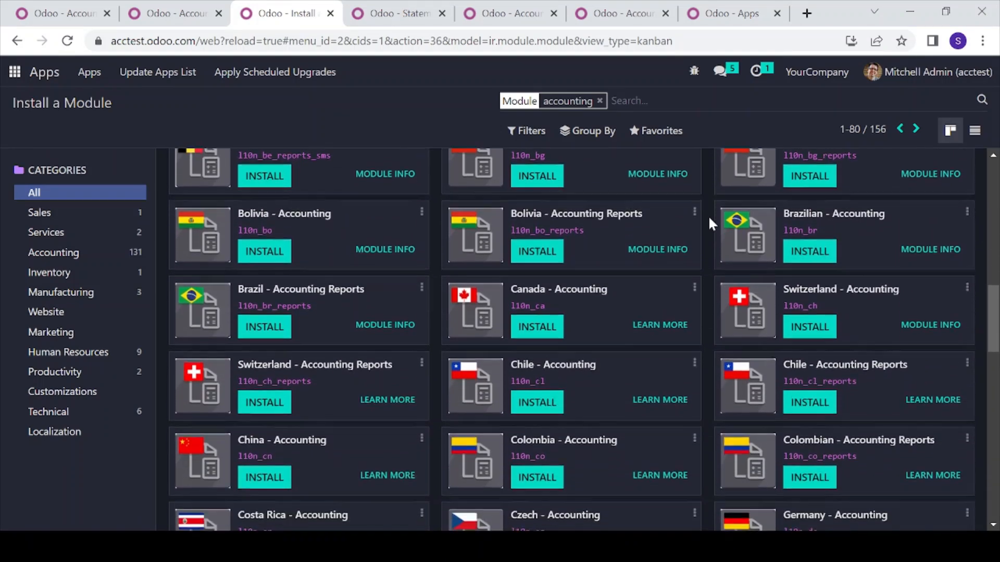